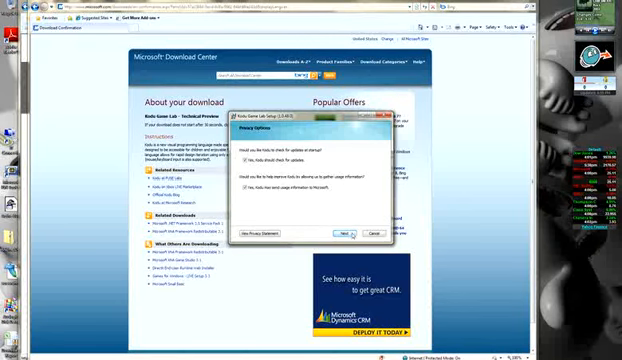
- Start installing the chosen Windows Live programs so the progress screen appears
{"action": "left_click", "coordinate": [340, 232]}
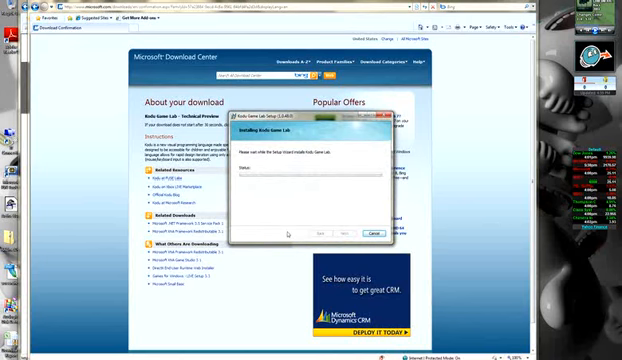